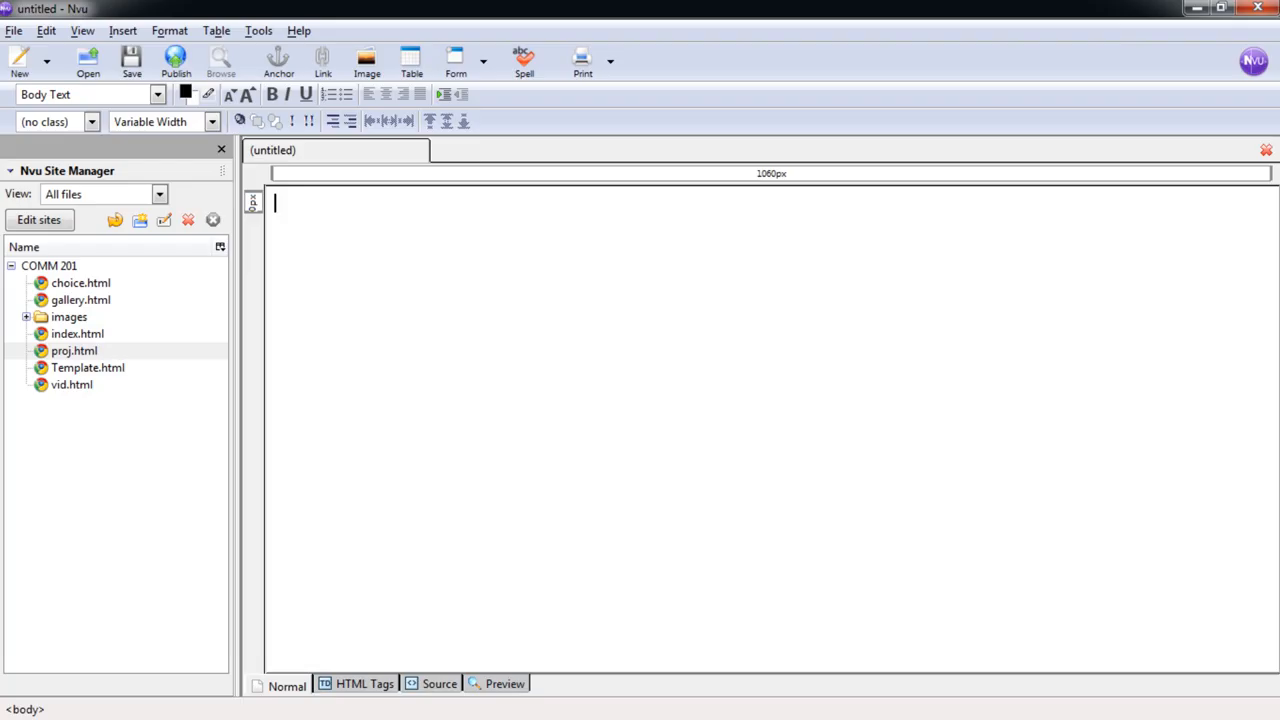
Step: Open index.html from the COMM 201 site in the Site Manager for browser preview
{"action": "double_click", "coordinate": [76, 332]}
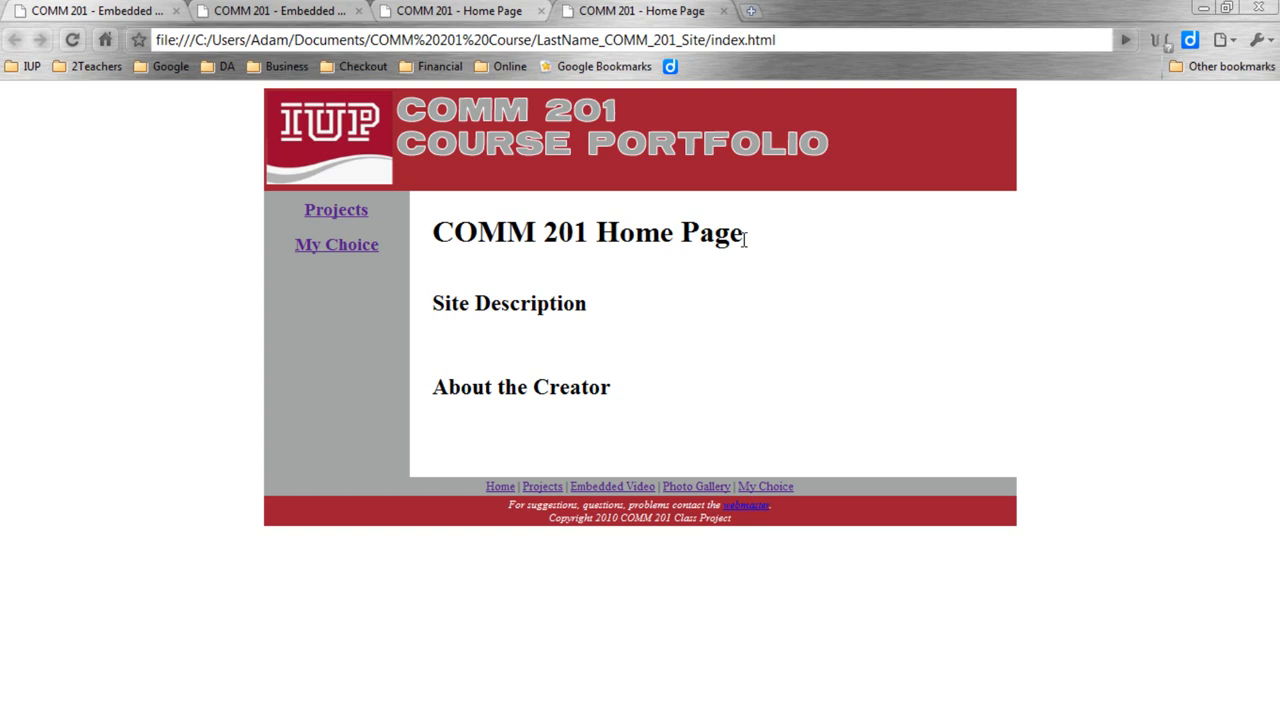
{"action": "mouse_move", "coordinate": [464, 260]}
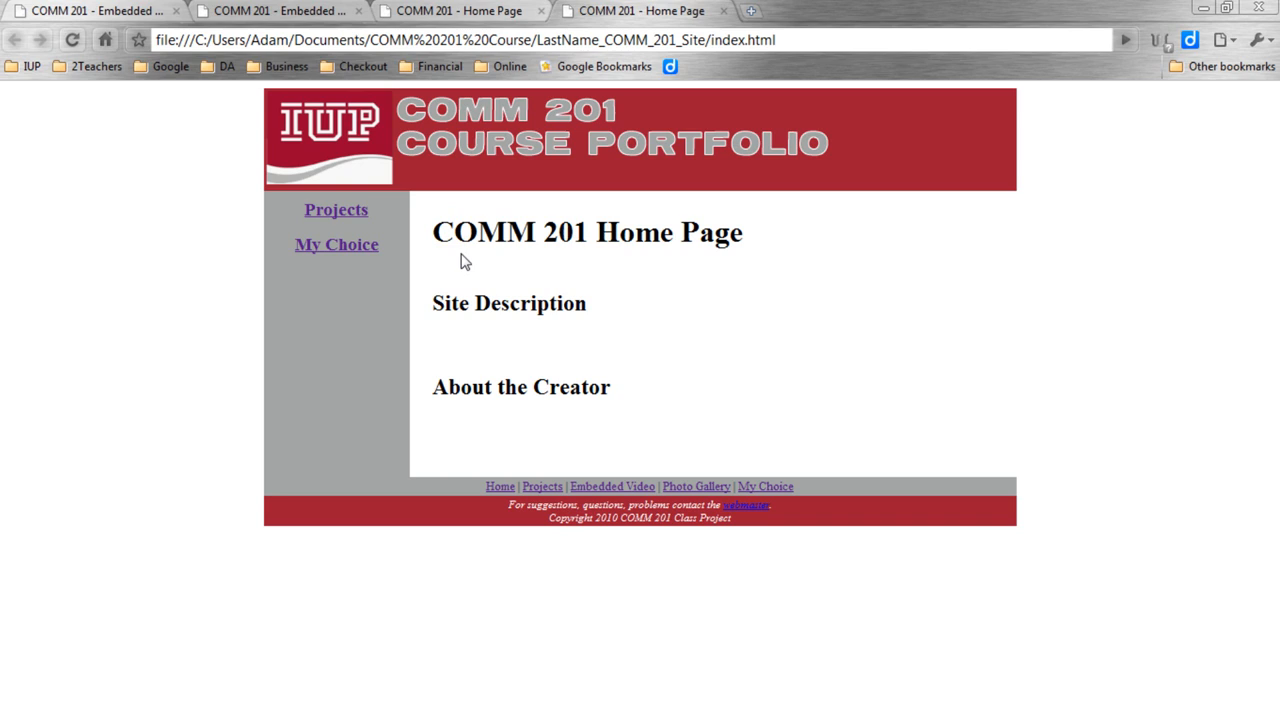
Step: Navigate to the Projects page from the left navigation bar
{"action": "left_click", "coordinate": [336, 210]}
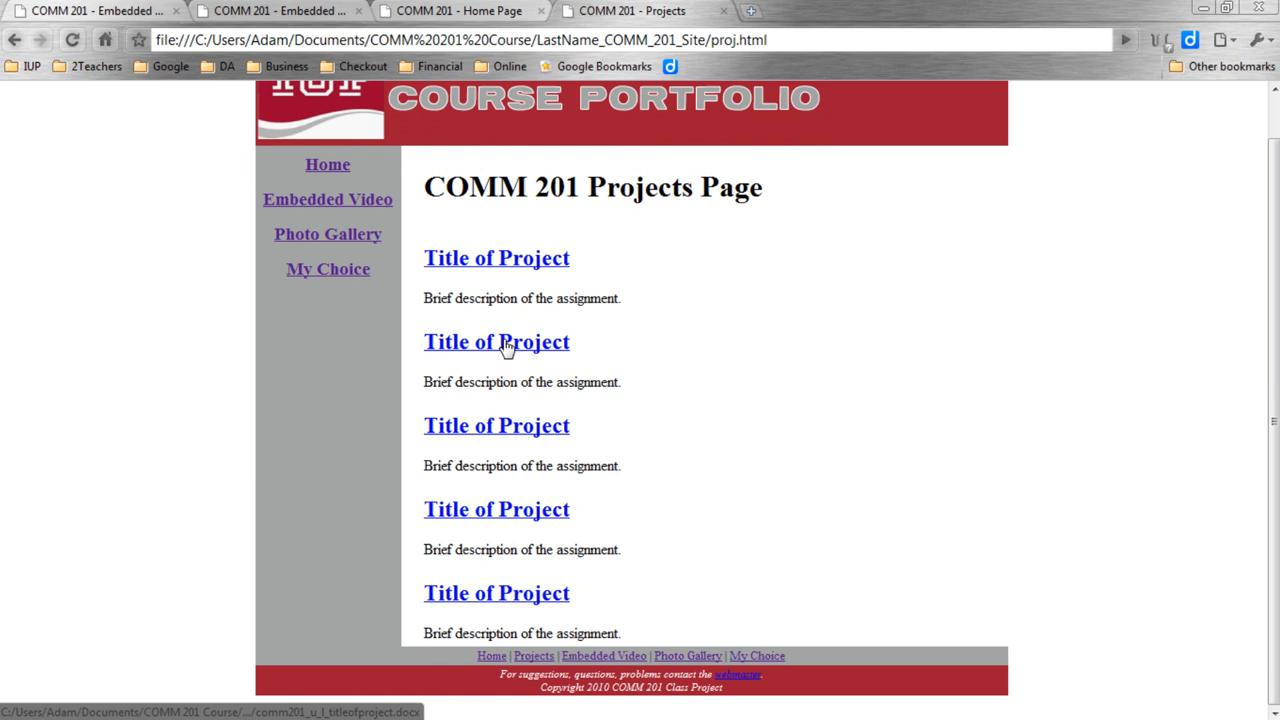
{"action": "mouse_move", "coordinate": [760, 348]}
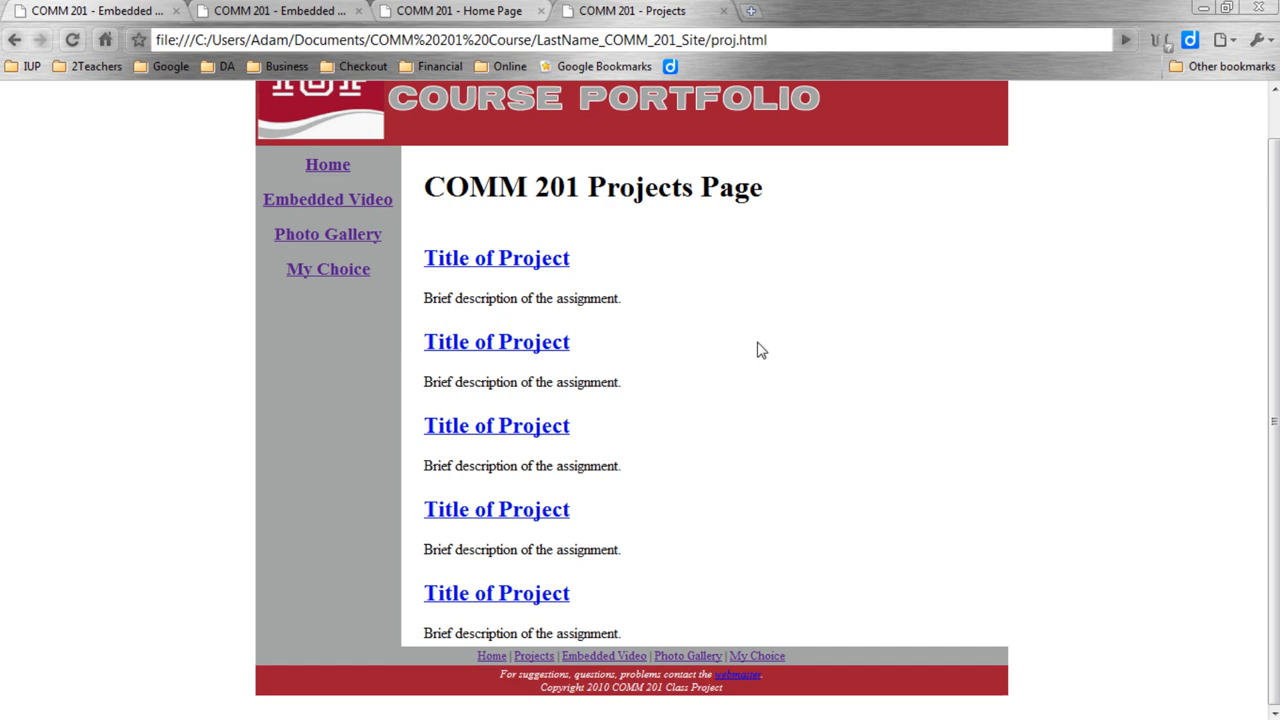
Step: Visit the Embedded Video page, then the Photo Gallery page with its placeholder images
{"action": "left_click", "coordinate": [328, 200]}
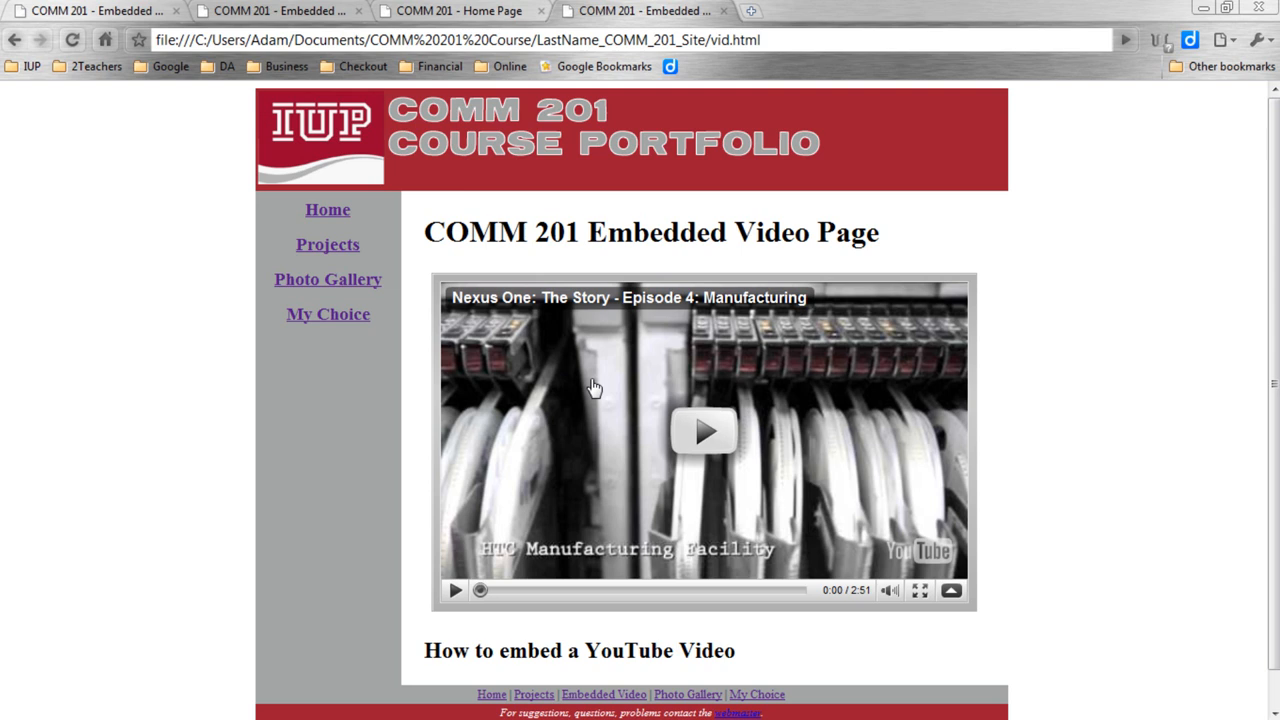
{"action": "mouse_move", "coordinate": [700, 432]}
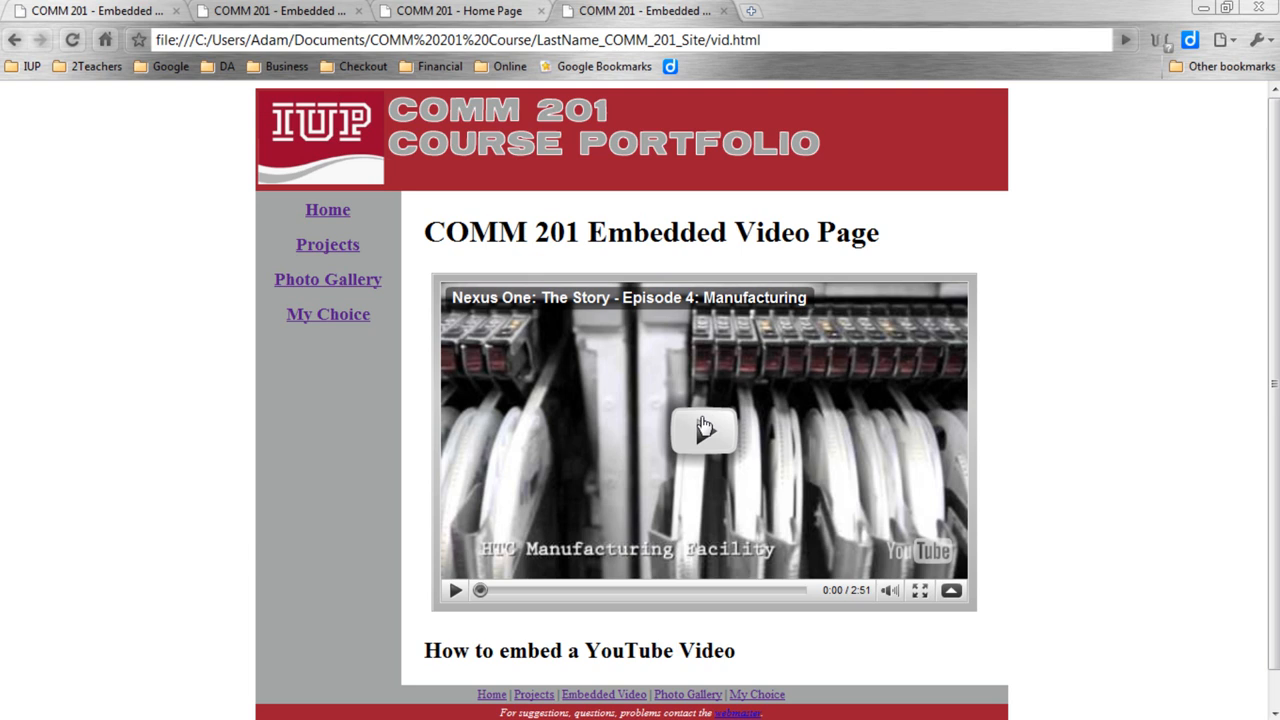
{"action": "left_click", "coordinate": [328, 280]}
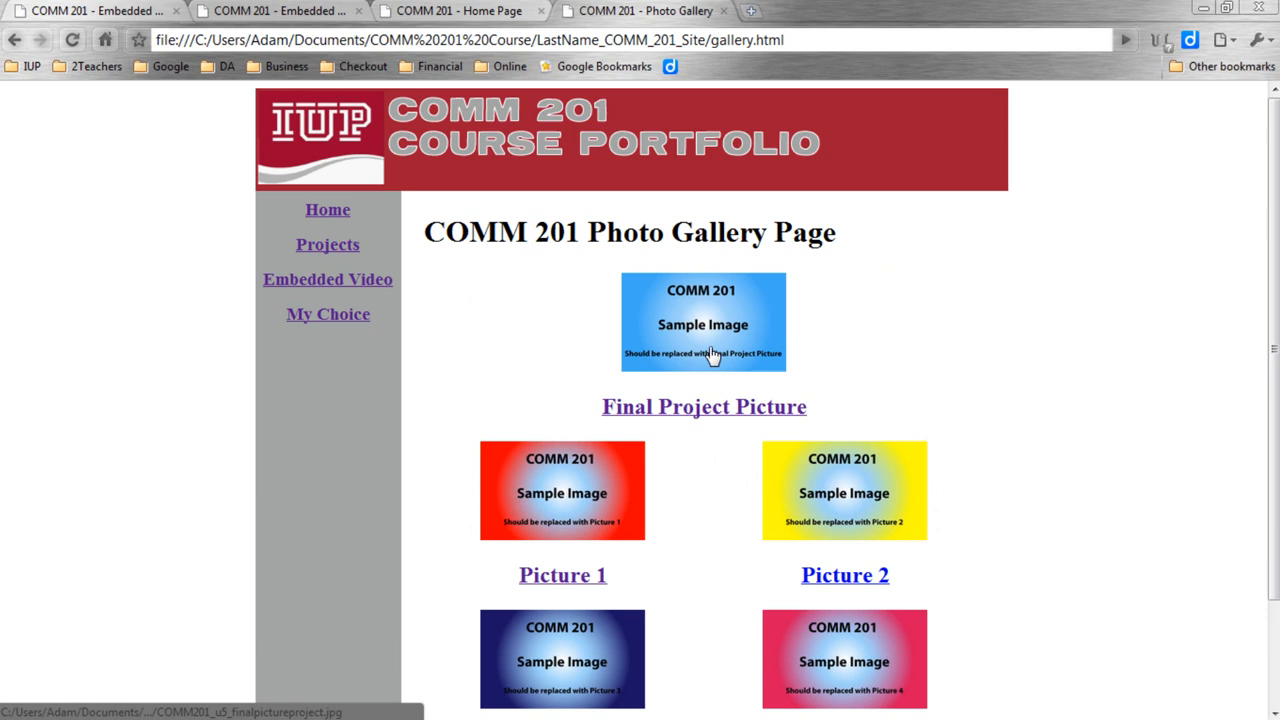
{"action": "left_click", "coordinate": [704, 324]}
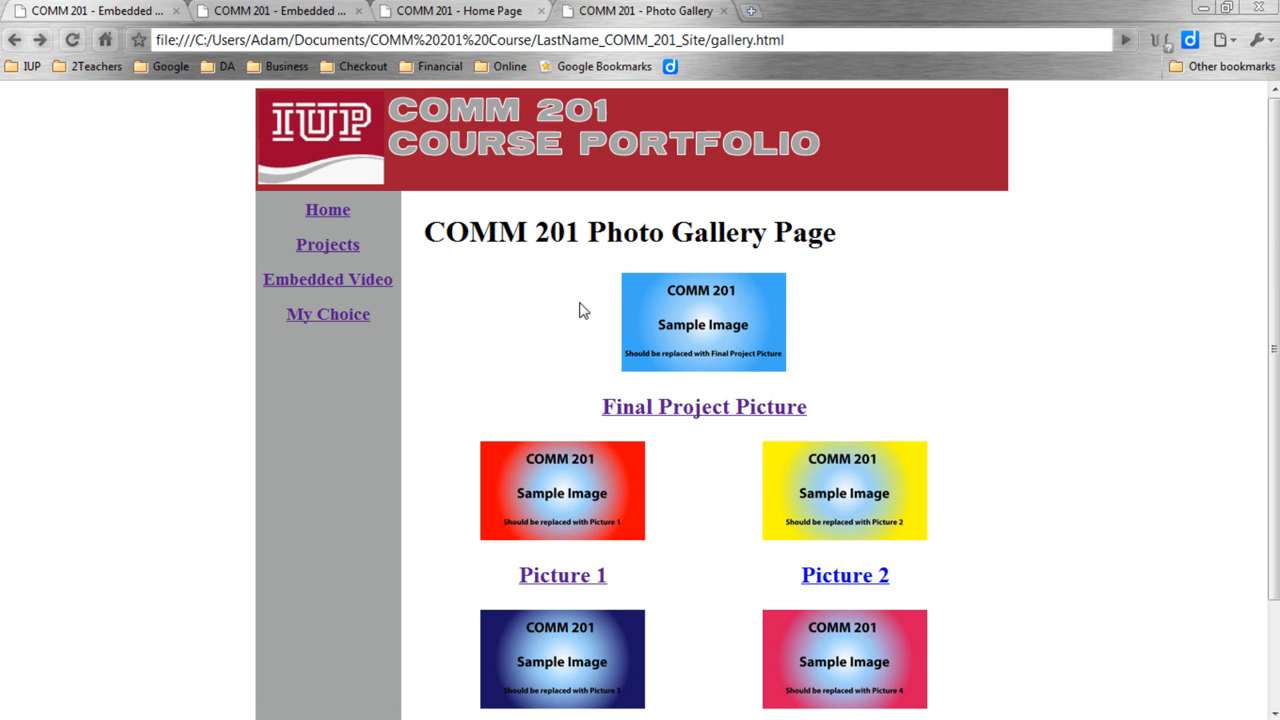
Step: Navigate to the still-empty My Choice page from the left navigation bar
{"action": "left_click", "coordinate": [328, 314]}
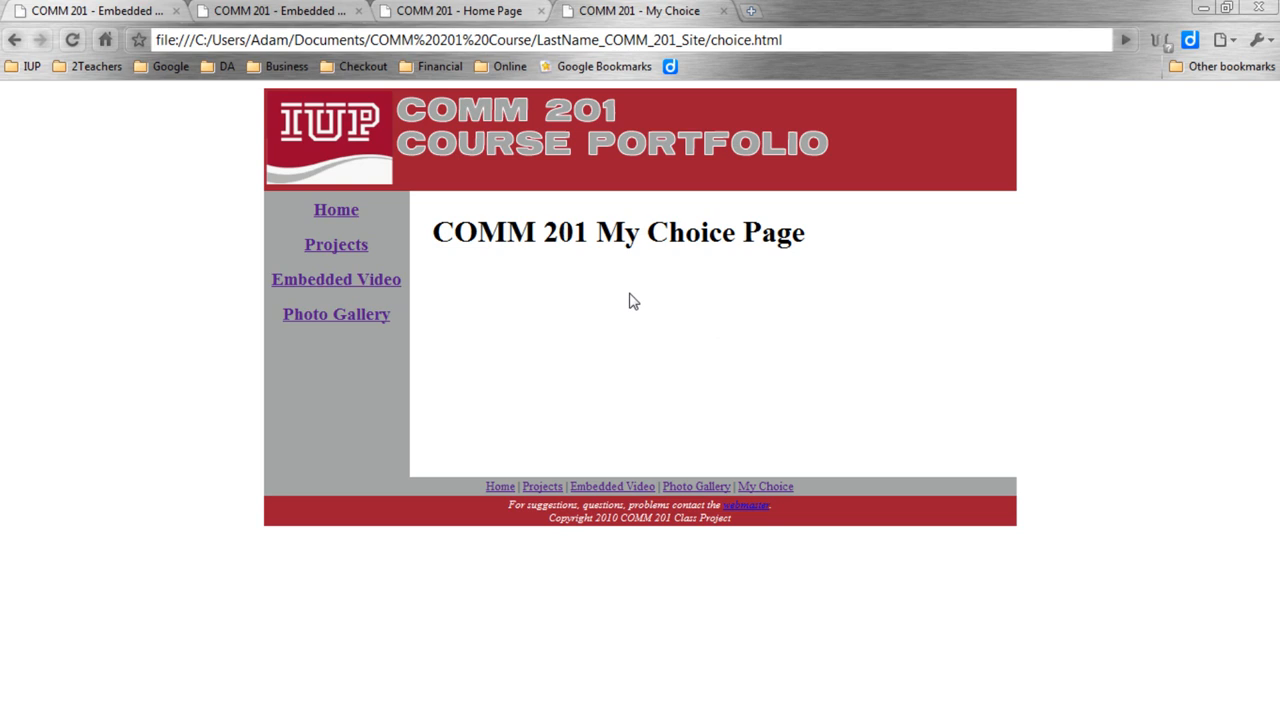
{"action": "mouse_move", "coordinate": [488, 282]}
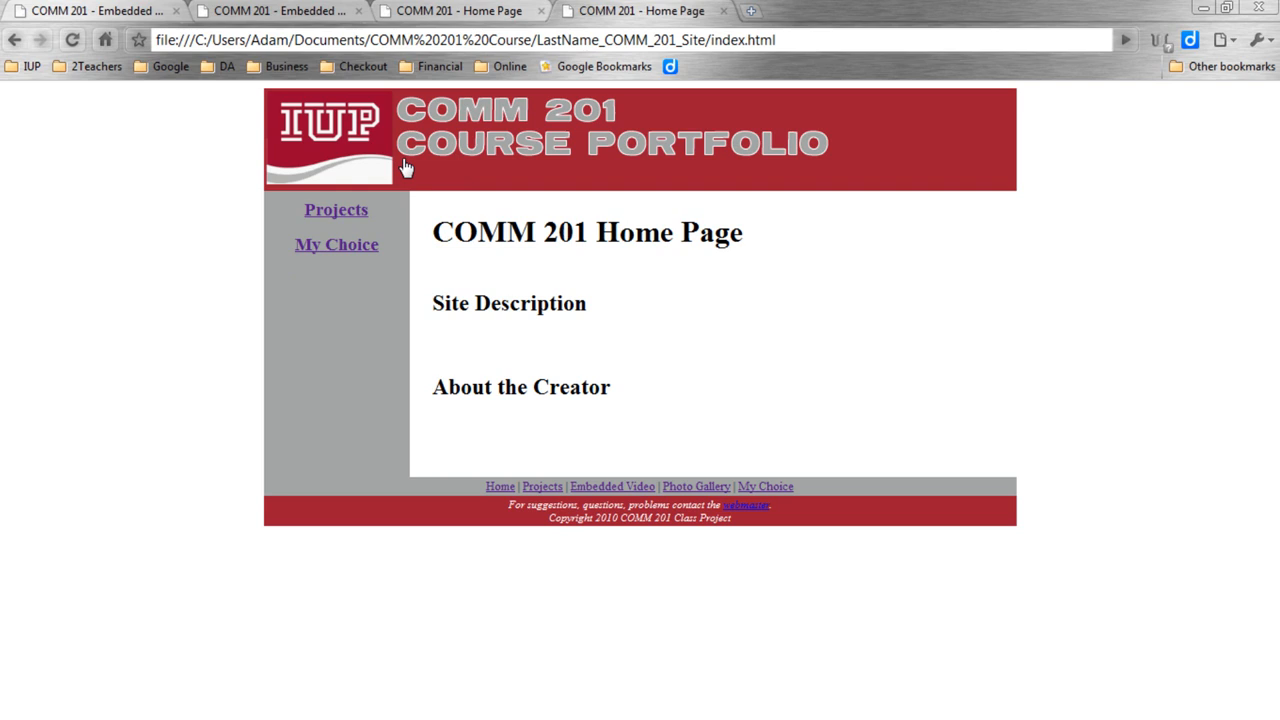
{"action": "mouse_move", "coordinate": [560, 328]}
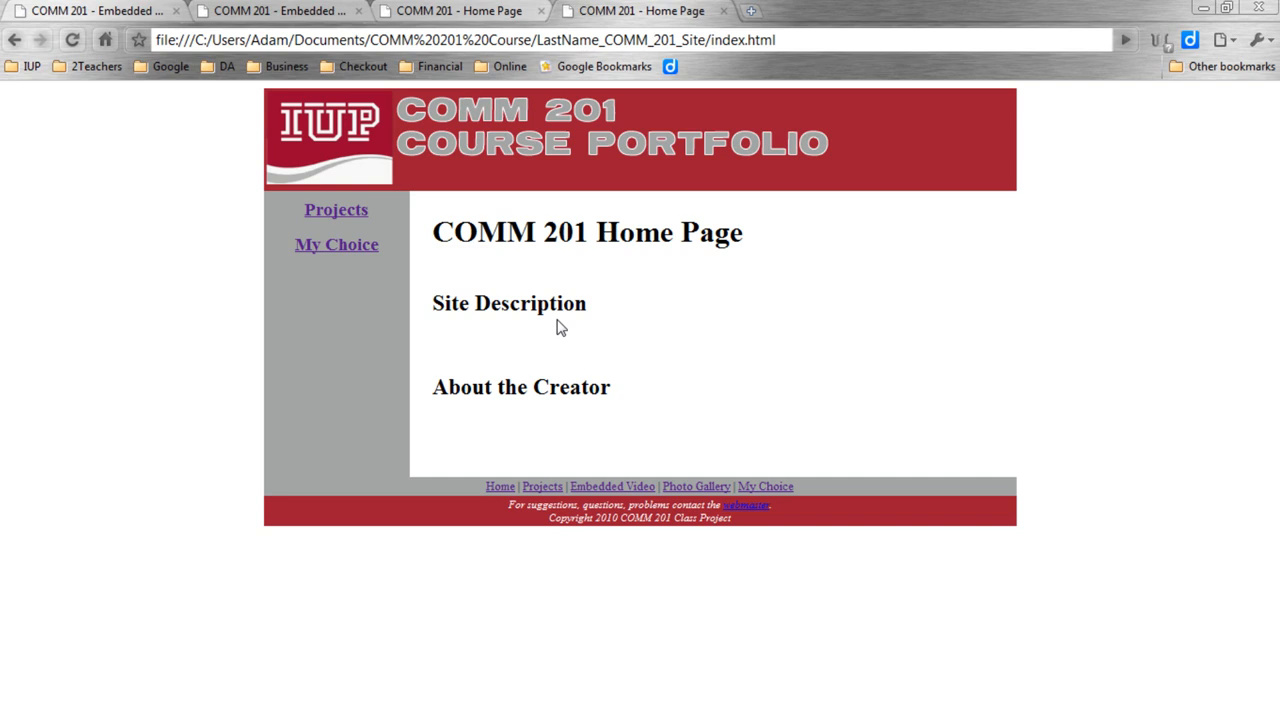
{"action": "mouse_move", "coordinate": [536, 210]}
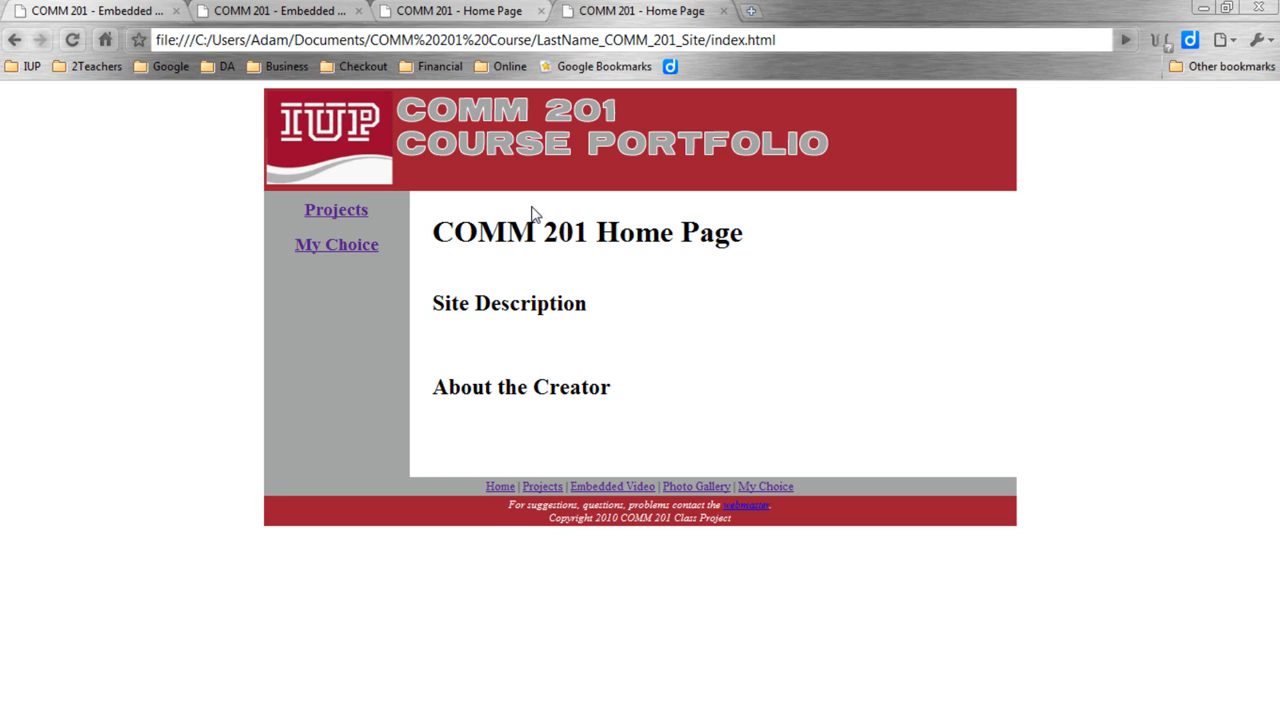
{"action": "mouse_move", "coordinate": [660, 282]}
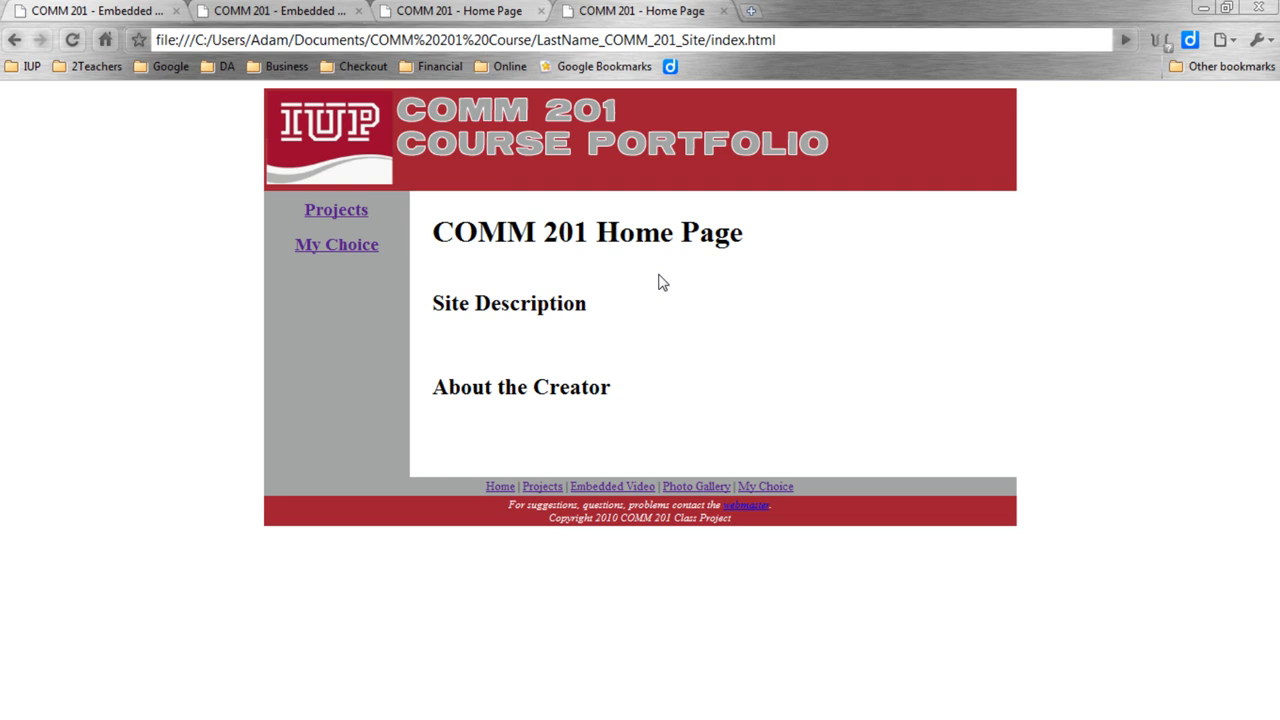